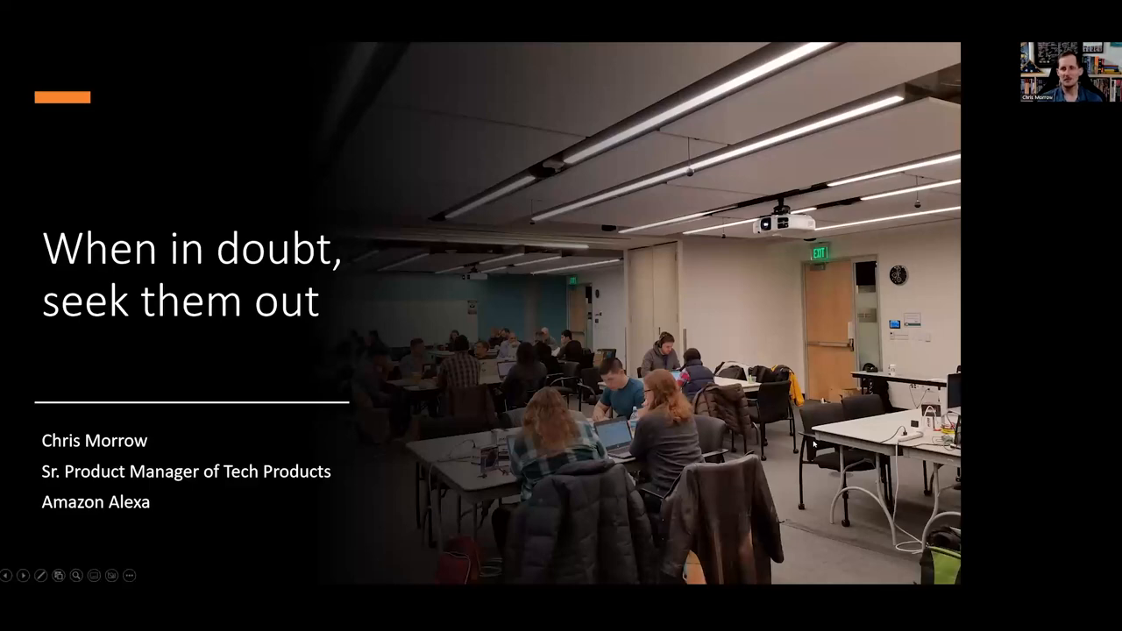
pyautogui.press('Right')
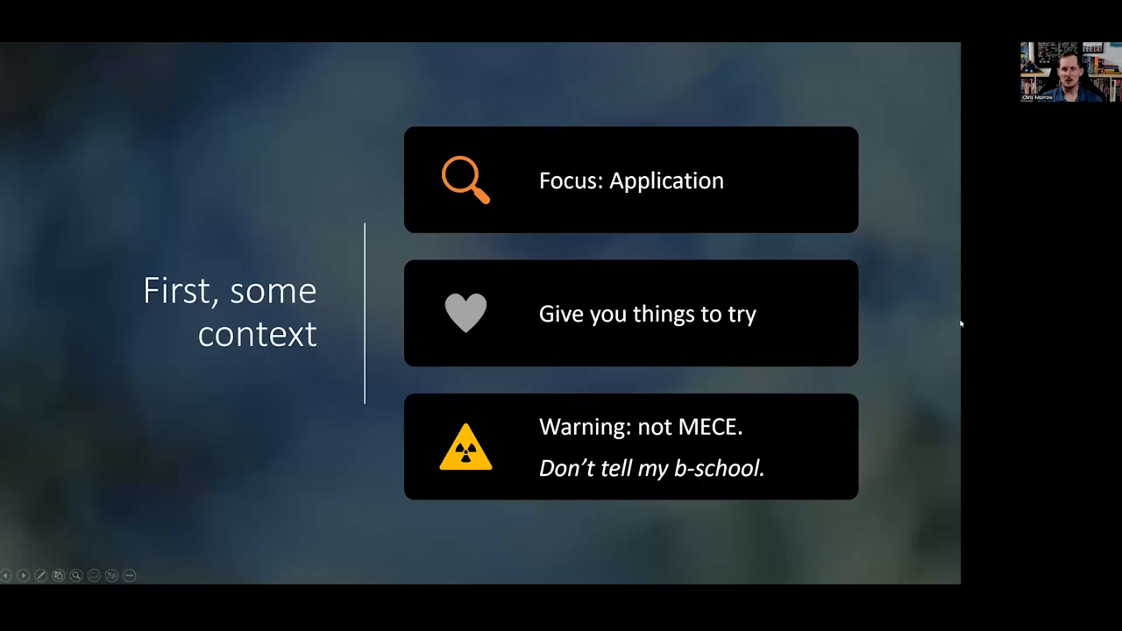
pyautogui.moveTo(922, 341)
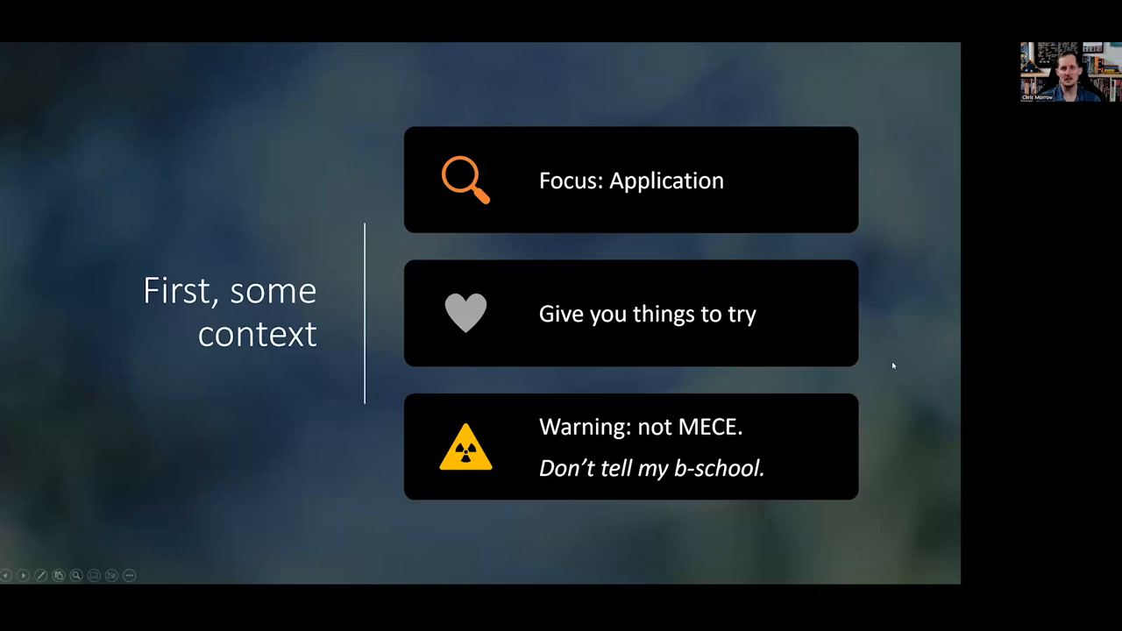
pyautogui.moveTo(896, 355)
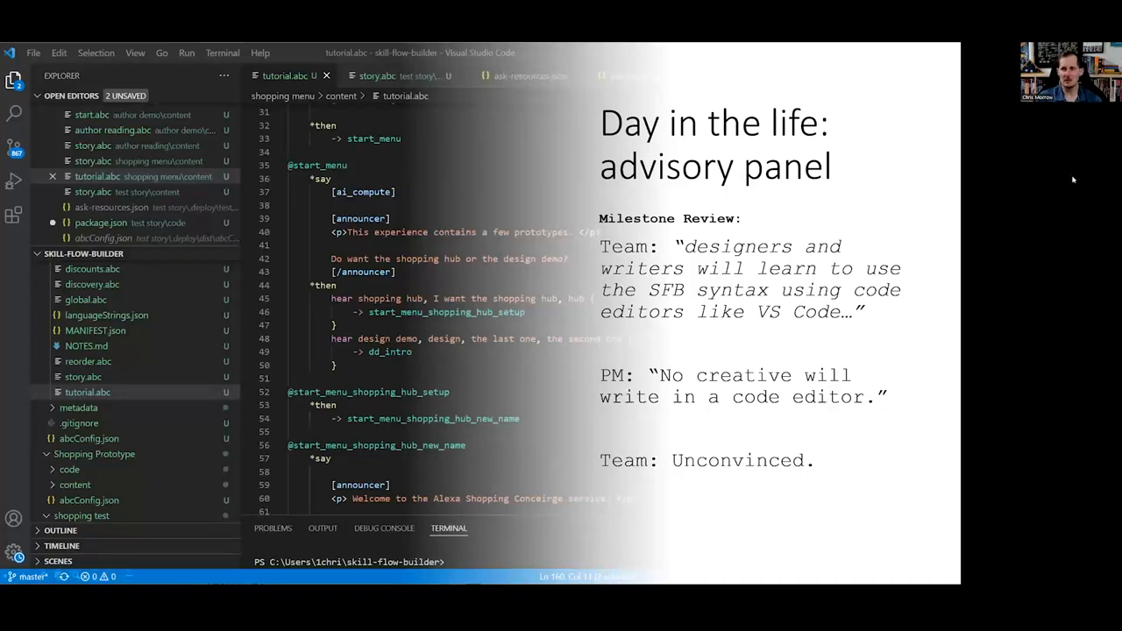
pyautogui.moveTo(1034, 244)
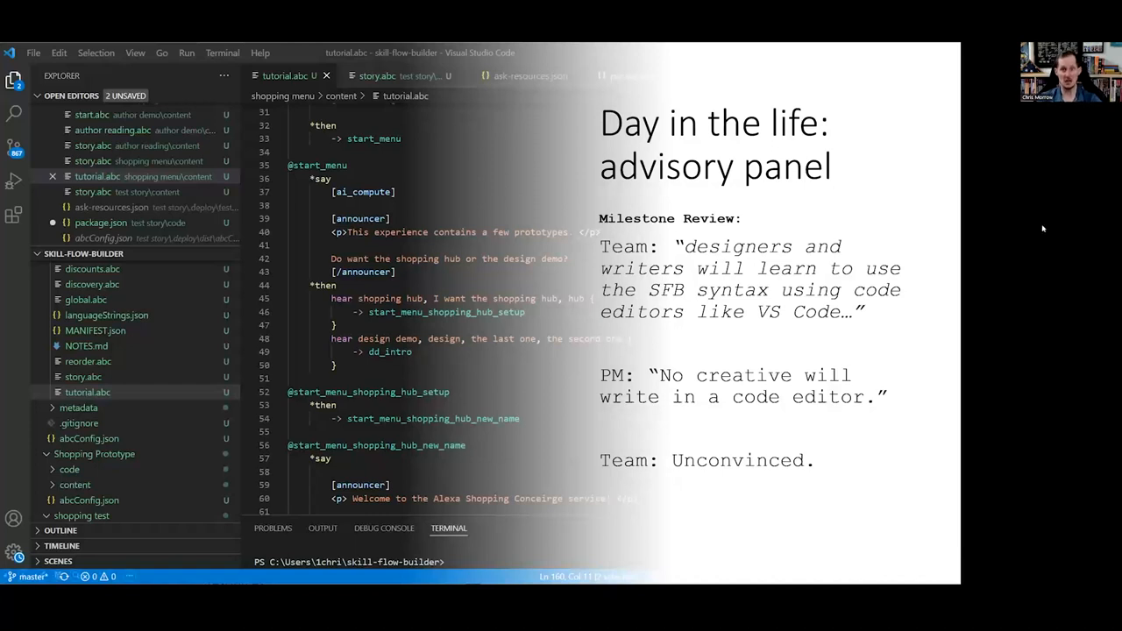
pyautogui.moveTo(1046, 229)
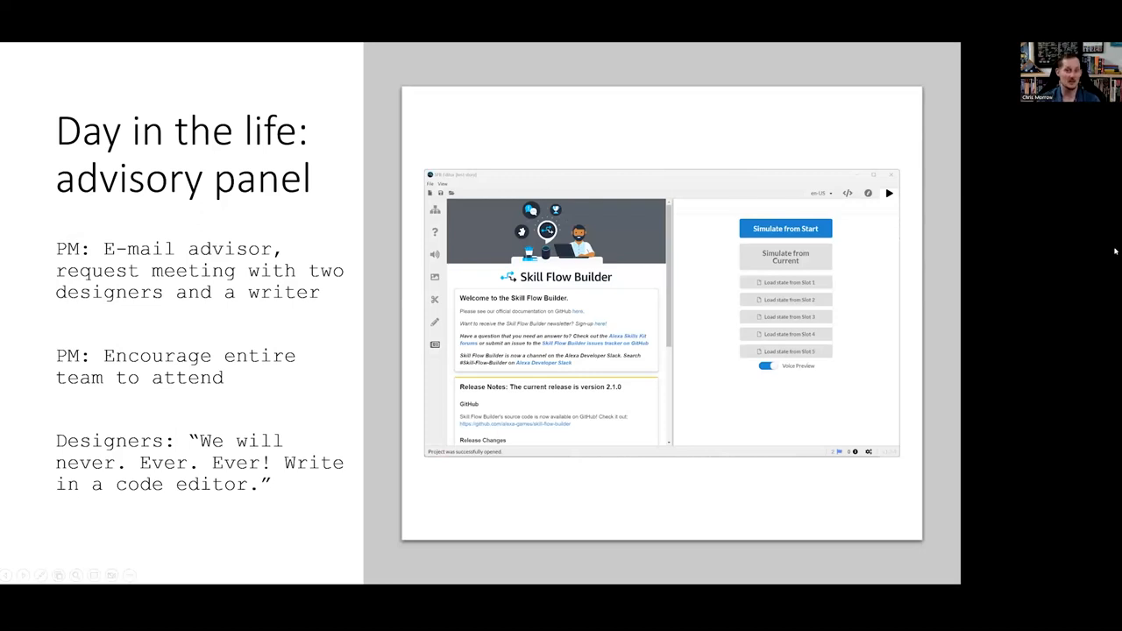
pyautogui.press('Right')
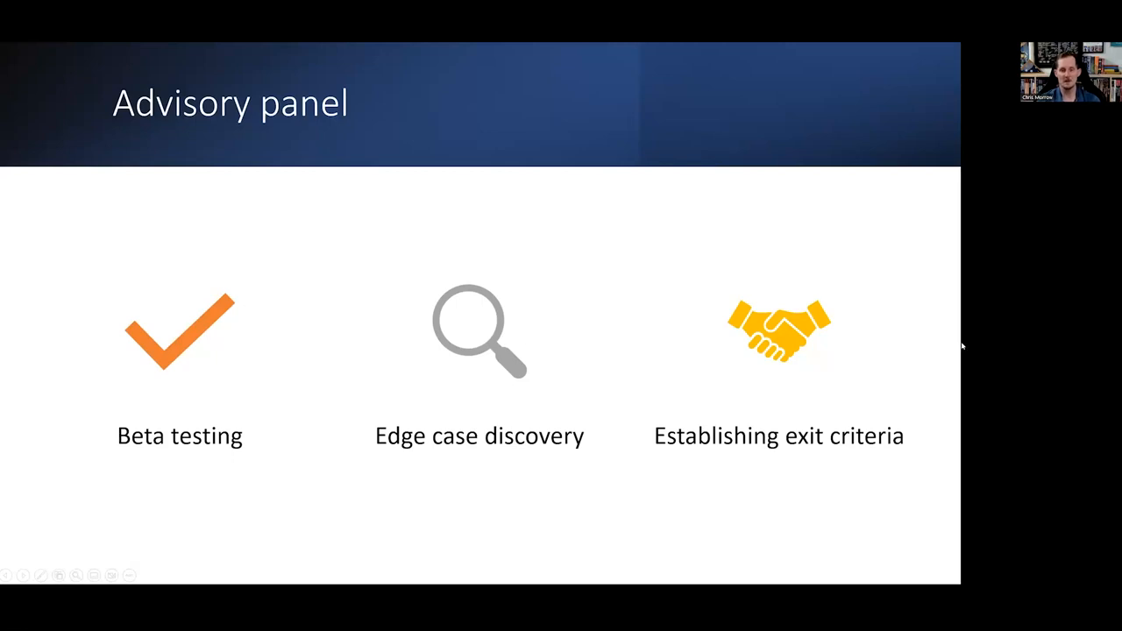
pyautogui.moveTo(975, 328)
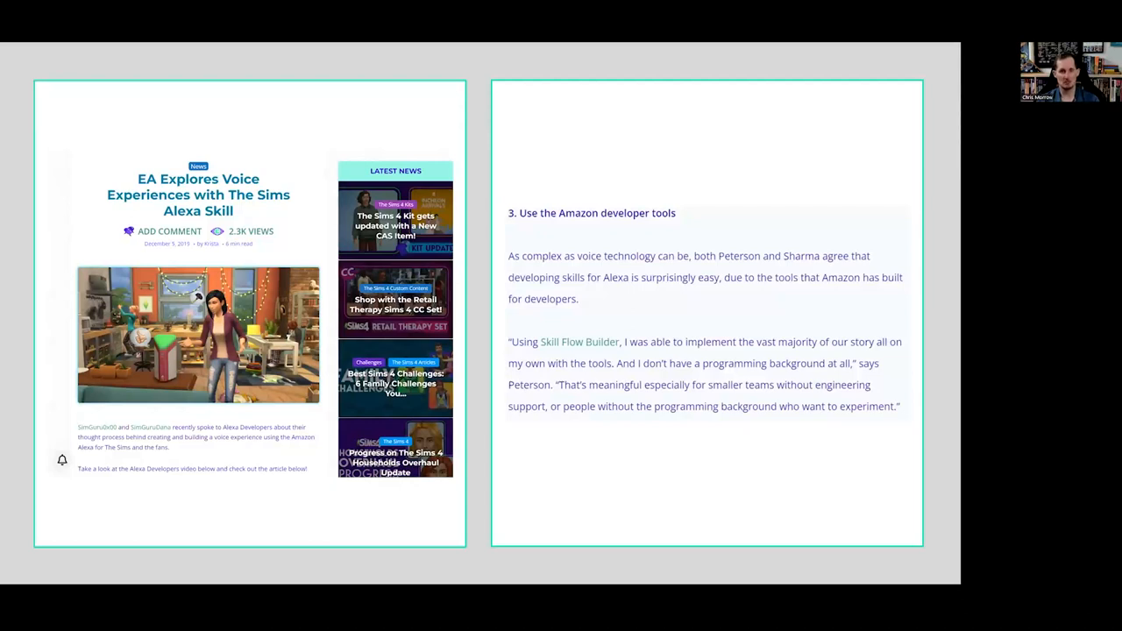
pyautogui.moveTo(1055, 300)
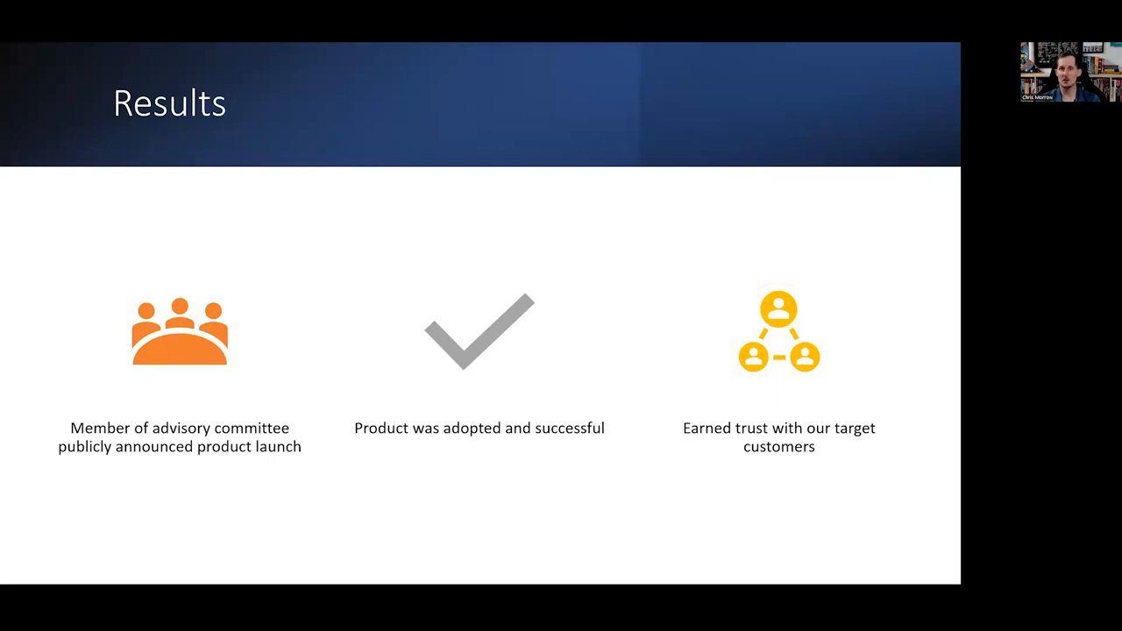
pyautogui.press('right')
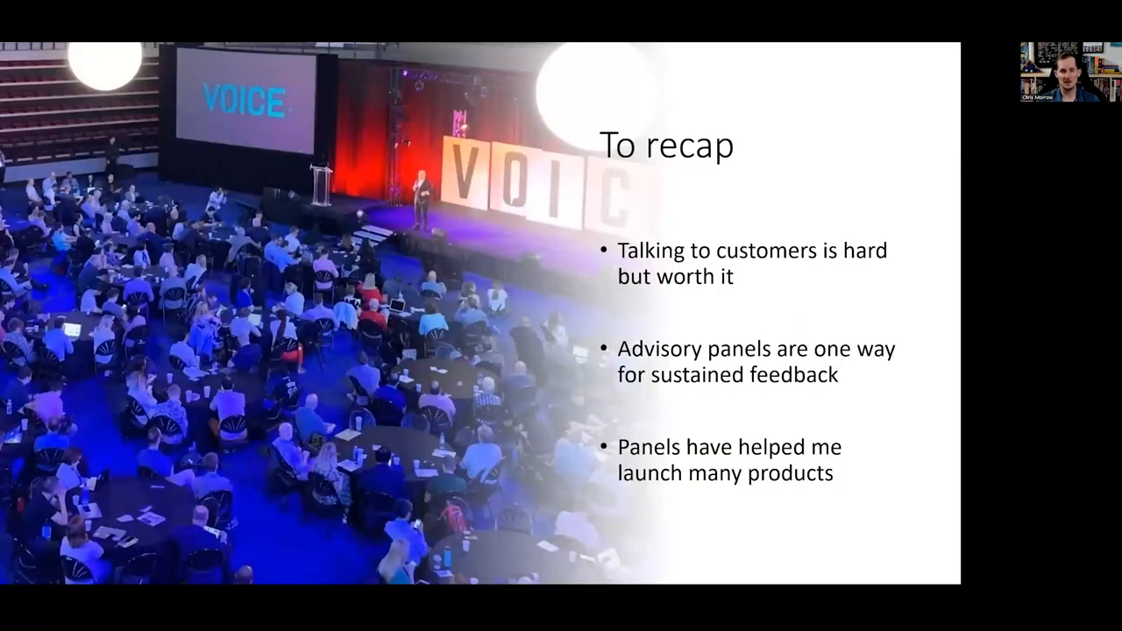